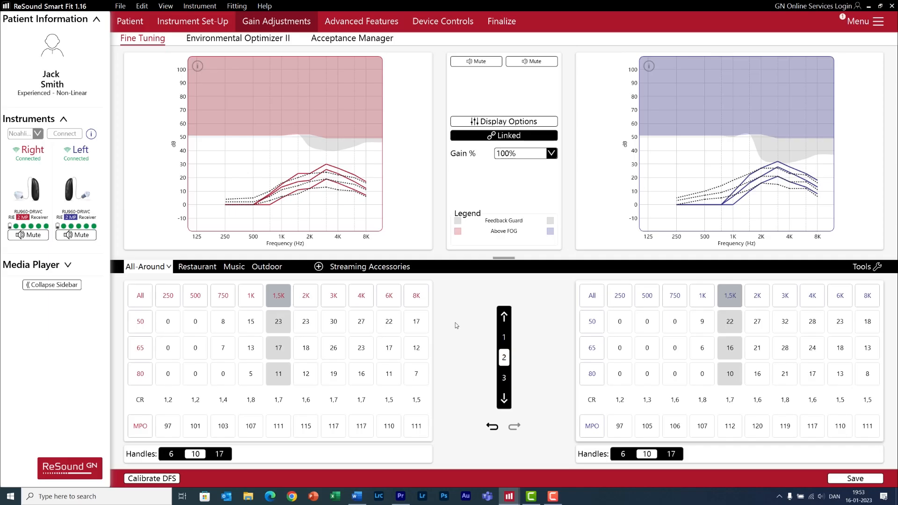
pyautogui.moveTo(458, 335)
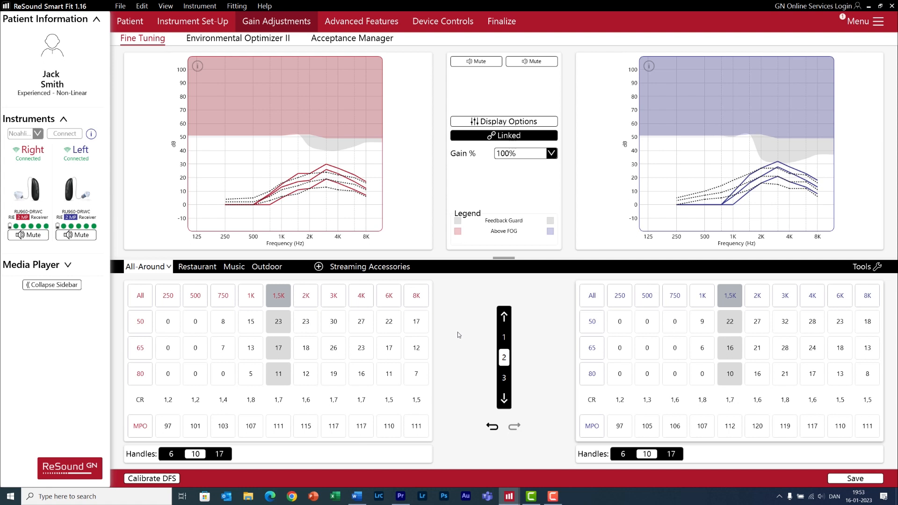
pyautogui.moveTo(566, 295)
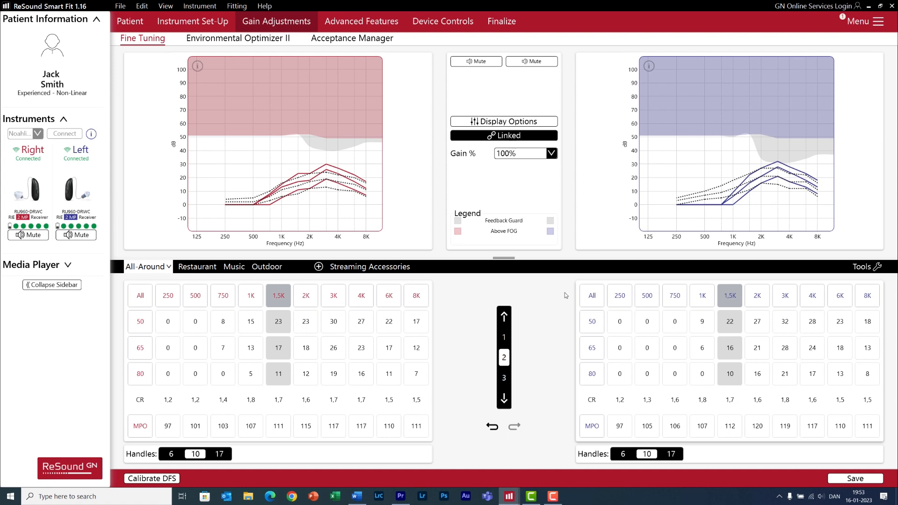
# Launch AutoRelate from the Tools menu to copy All-Around gain and MPO changes to other programs
pyautogui.click(861, 267)
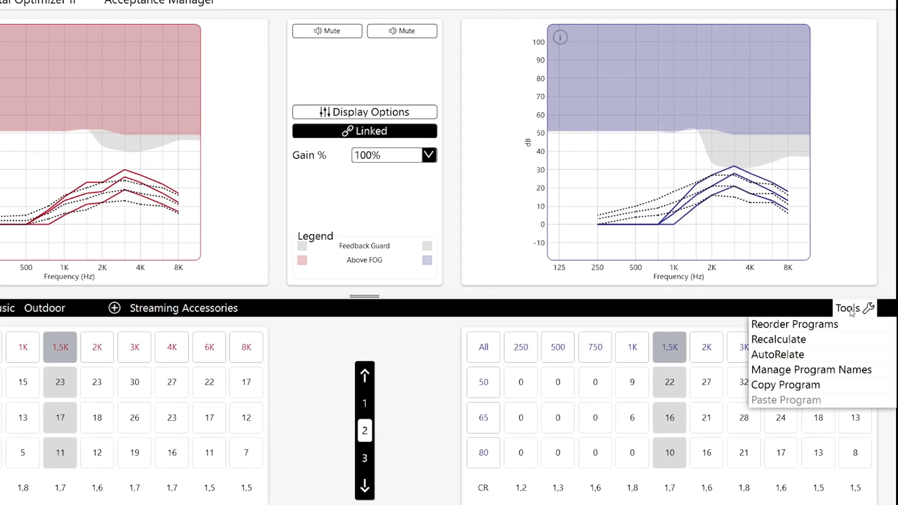
pyautogui.click(776, 354)
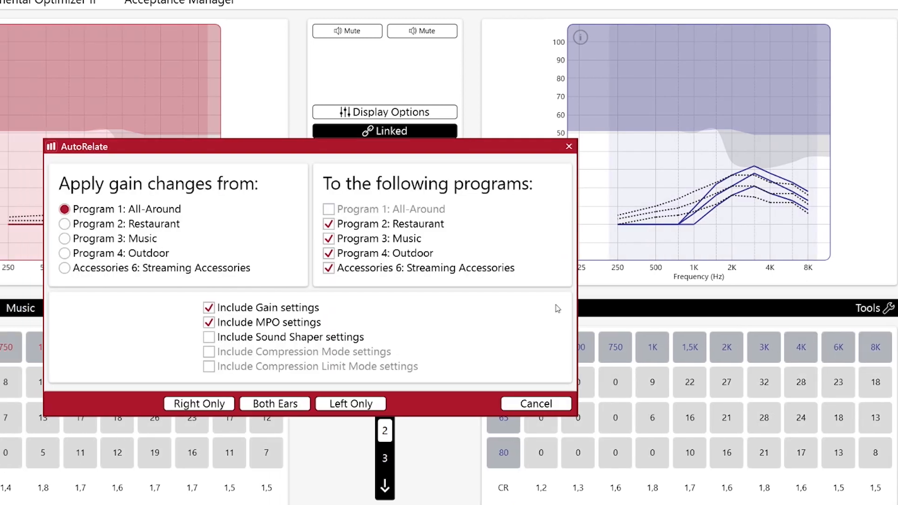